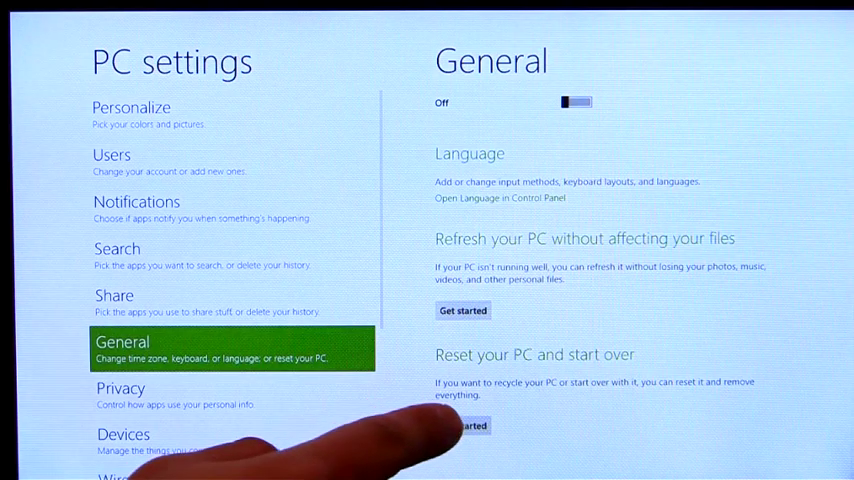
Start Reset your PC from General and continue to the Ready to reset confirmation
left_click(463, 425)
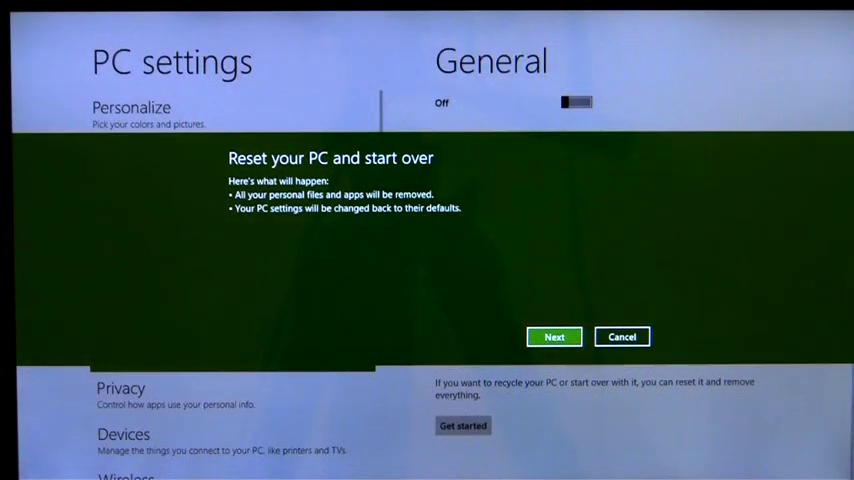
left_click(554, 336)
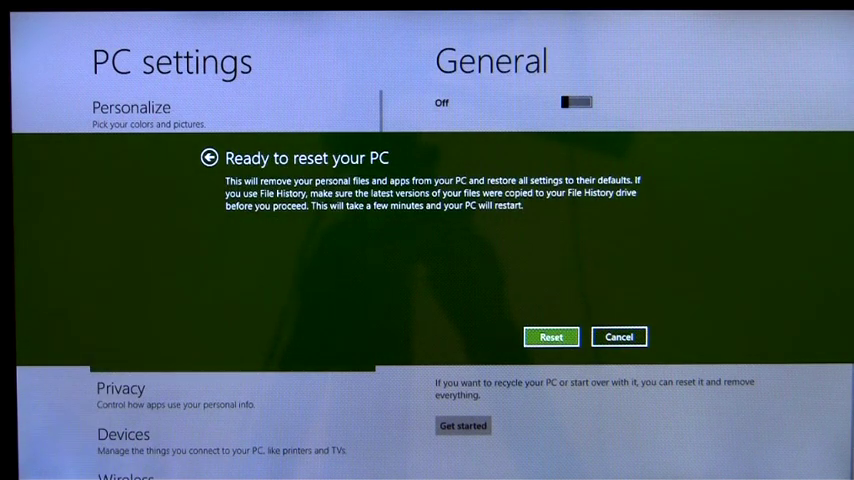
Cancel the reset and return to the General settings page
left_click(550, 336)
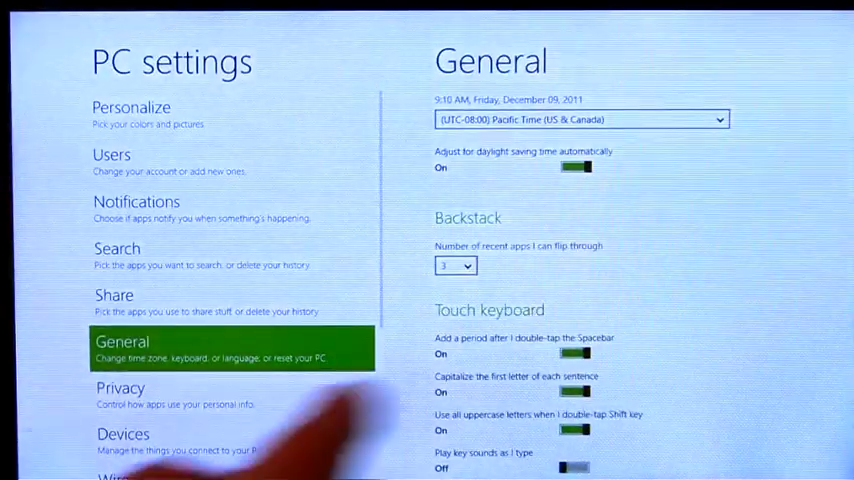
Start Refresh your PC without losing files and confirm the refresh restart
scroll("down", 3)
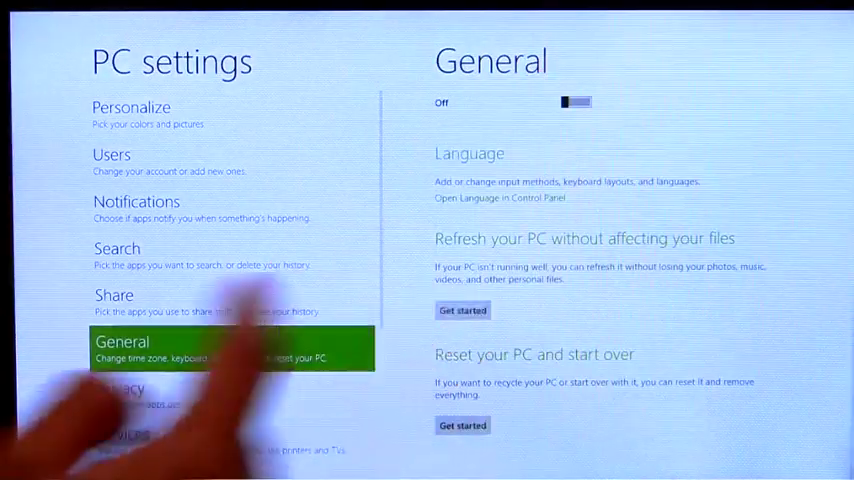
left_click(462, 310)
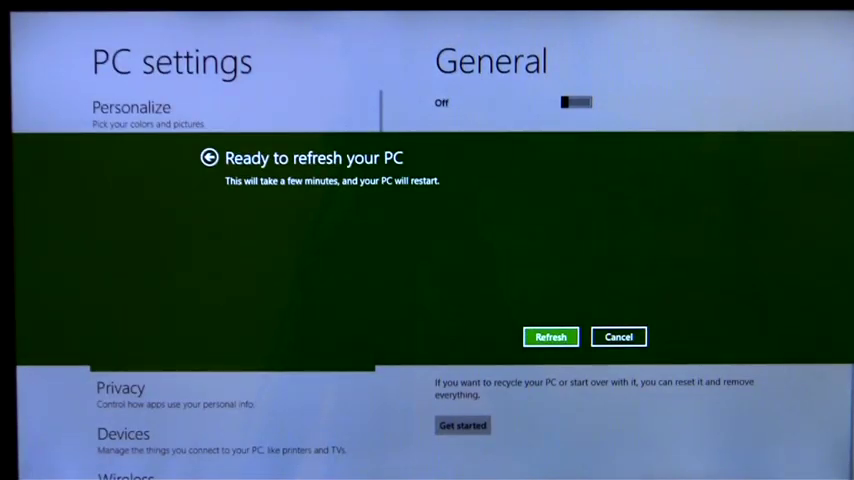
left_click(550, 336)
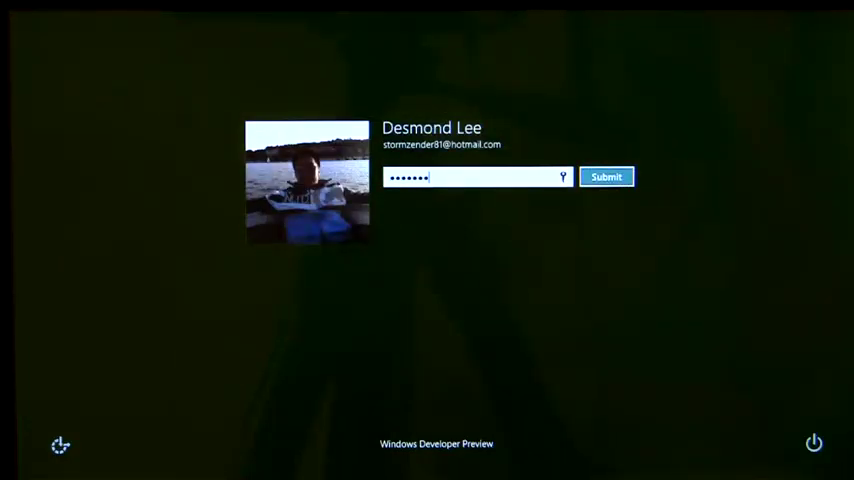
Submit the account password to sign in and reach the Start screen
left_click(606, 176)
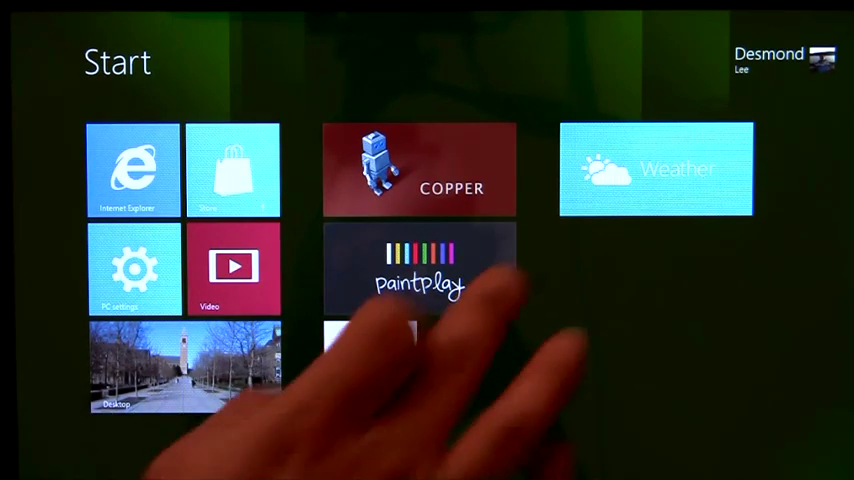
Open the desktop from the Start screen, showing the Pictures library in Explorer
left_click(655, 168)
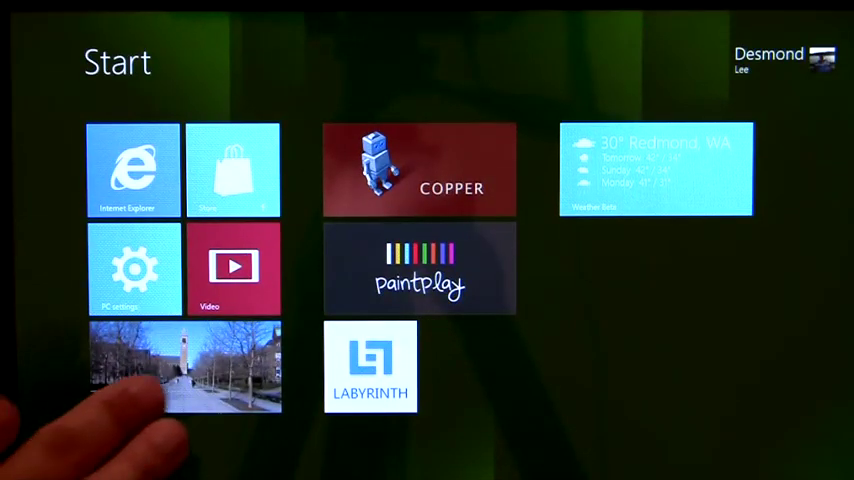
left_click(183, 365)
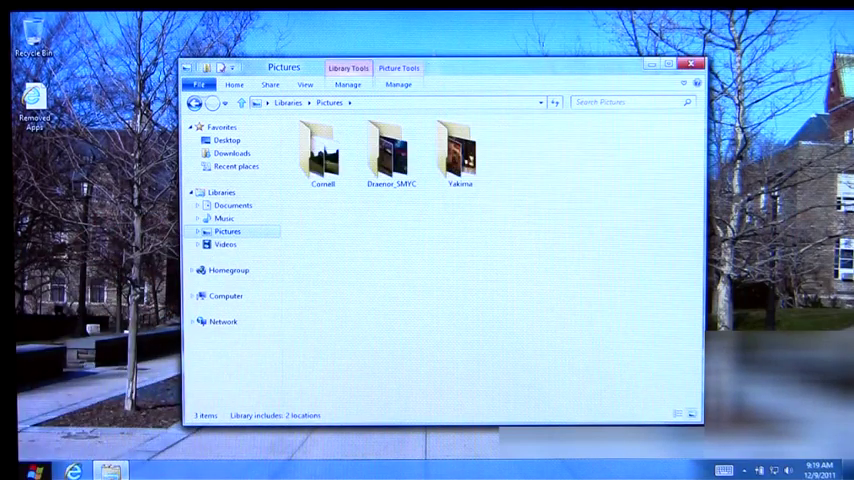
Launch an administrator Command Prompt at the System32 prompt
double_click(459, 155)
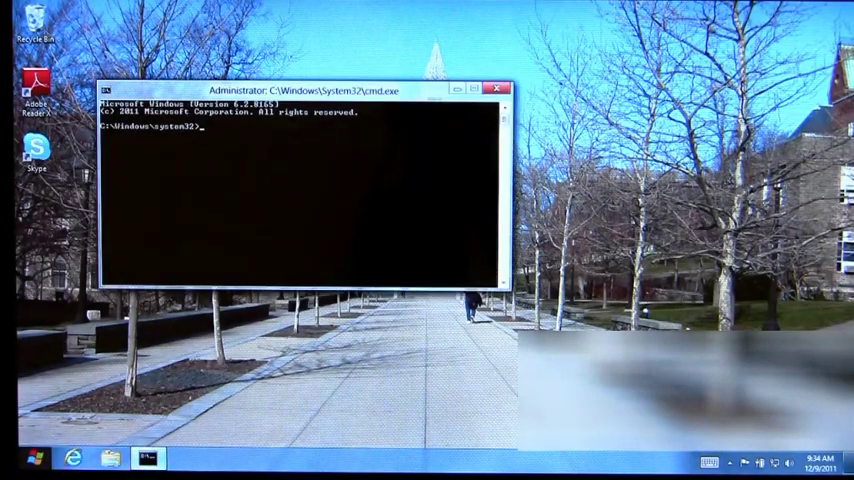
Enter a recimg -createimage command with a destination path beginning c:\re
type("recing")
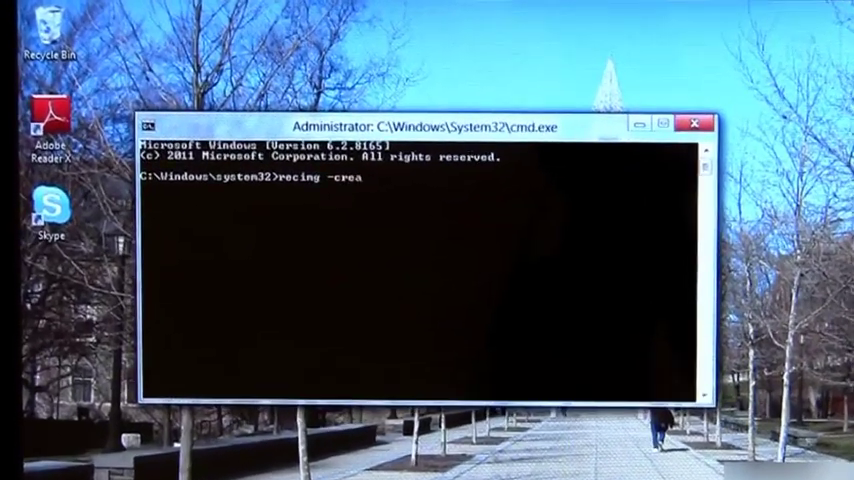
type("teimage")
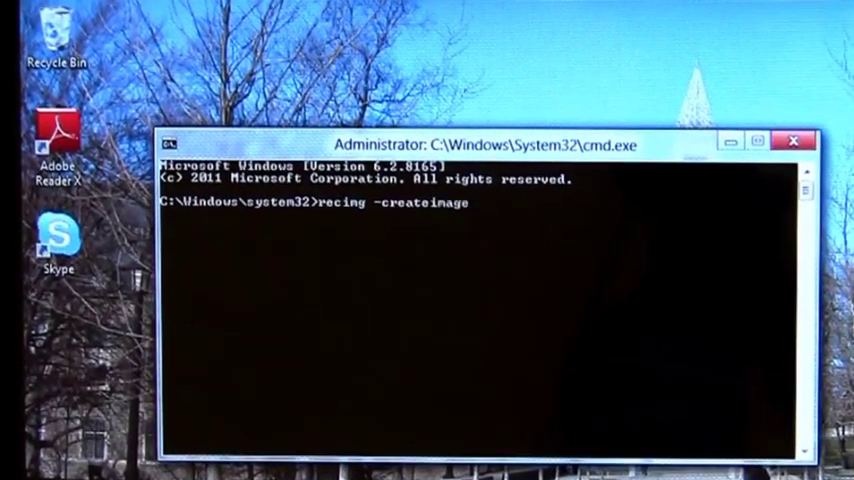
type("c:\\re")
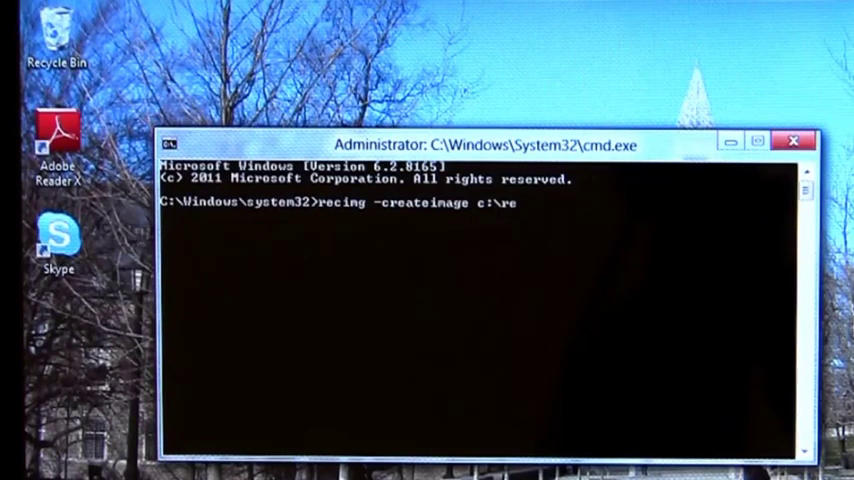